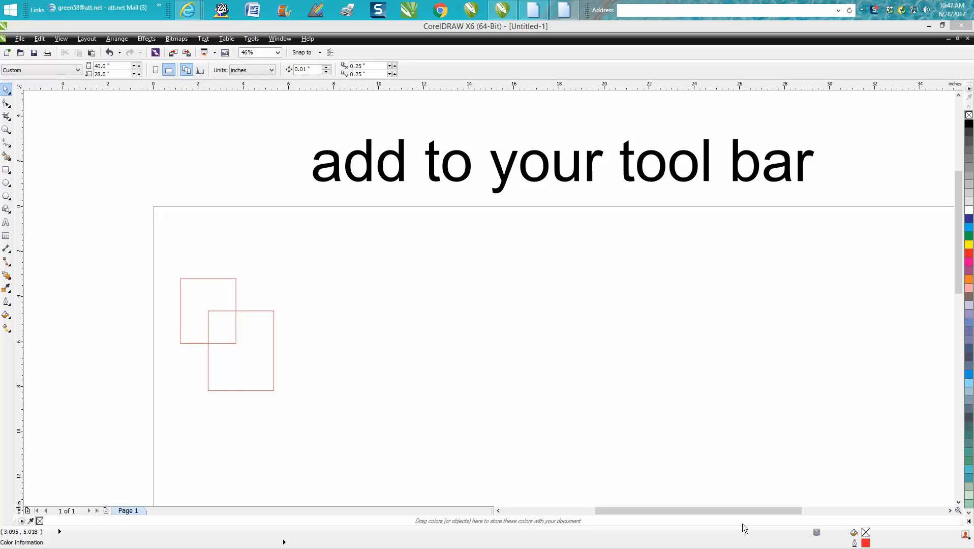
pyautogui.moveTo(250, 313)
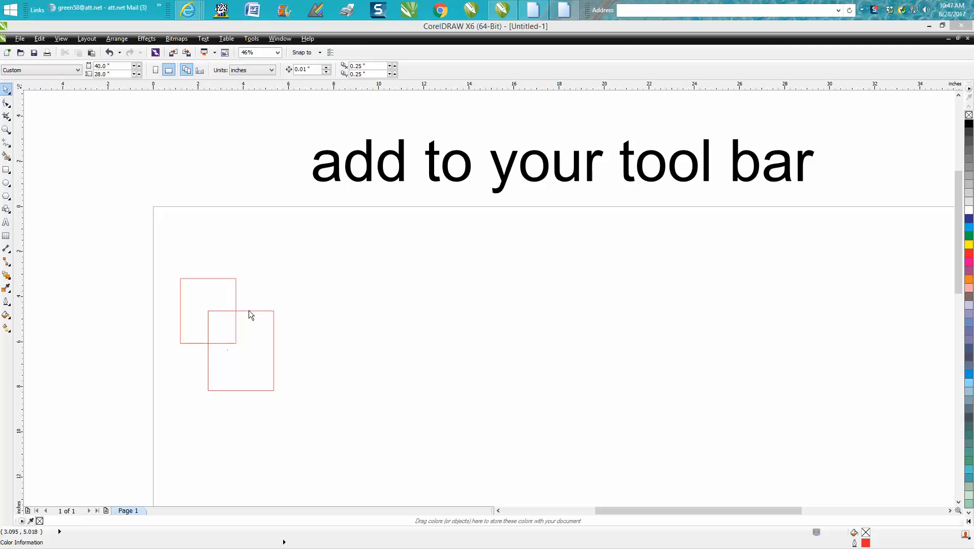
# - Select both overlapping squares, group them via Arrange, then ungroup them again
pyautogui.click(240, 351)
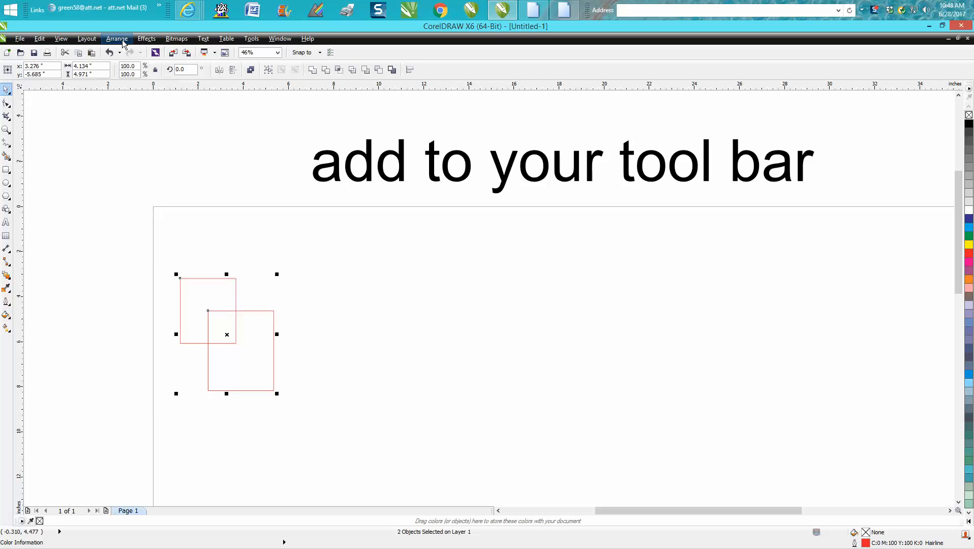
pyautogui.click(117, 39)
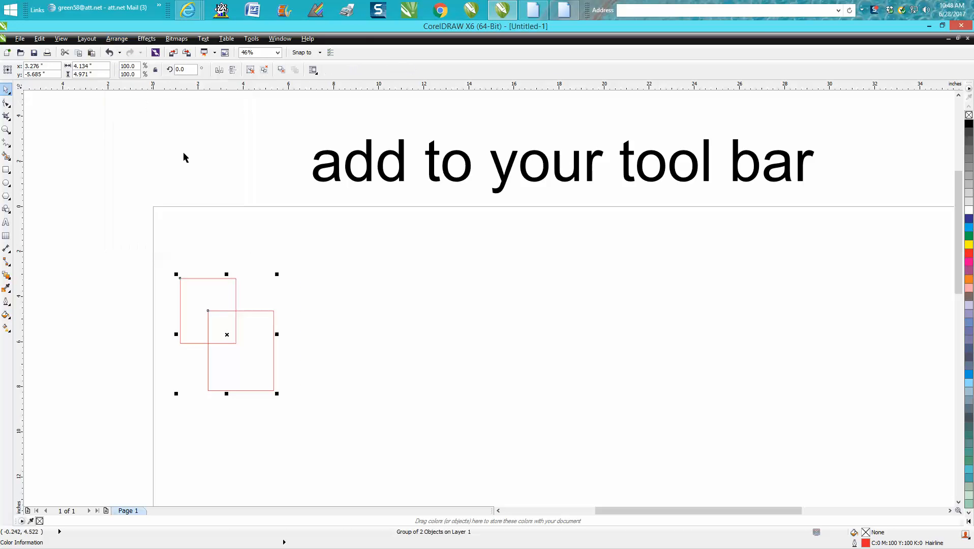
pyautogui.moveTo(258, 230)
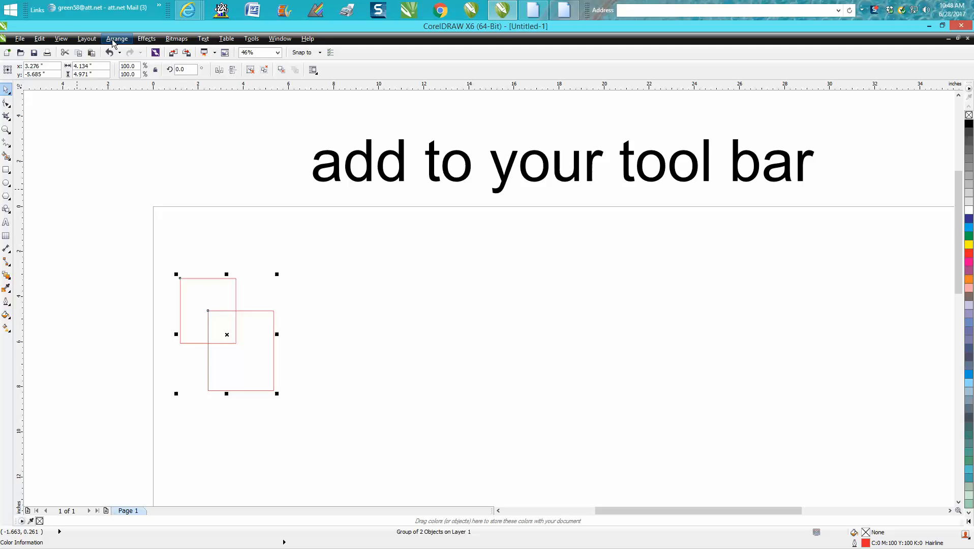
pyautogui.moveTo(85, 38)
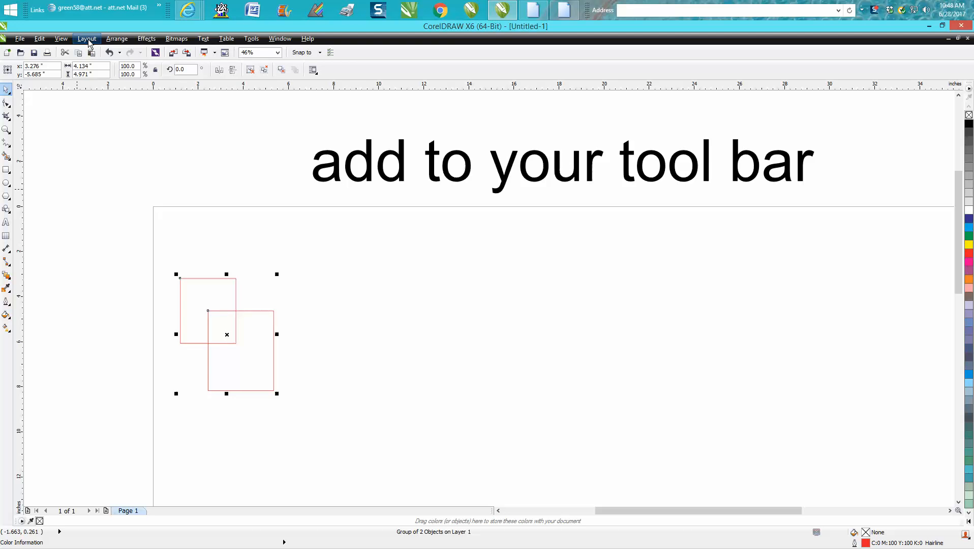
pyautogui.moveTo(105, 41)
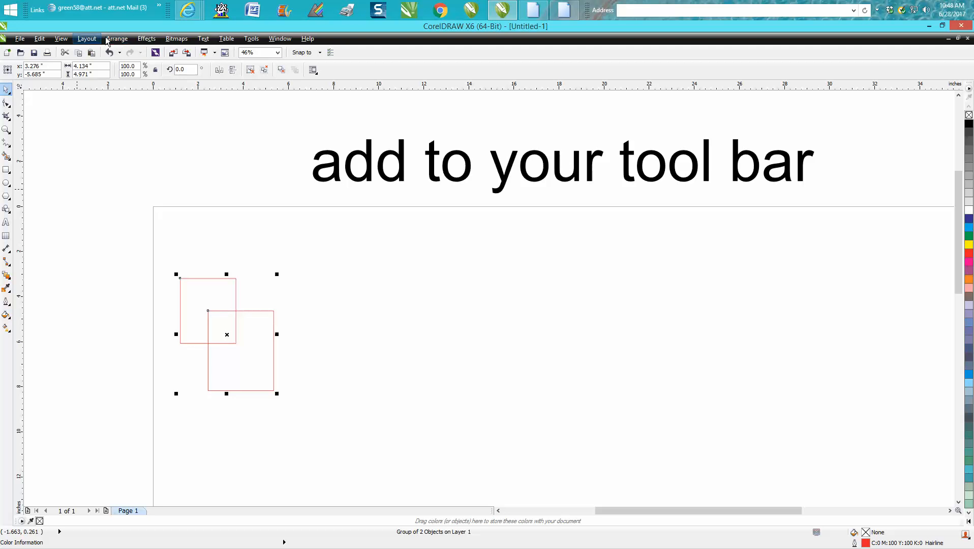
pyautogui.click(117, 38)
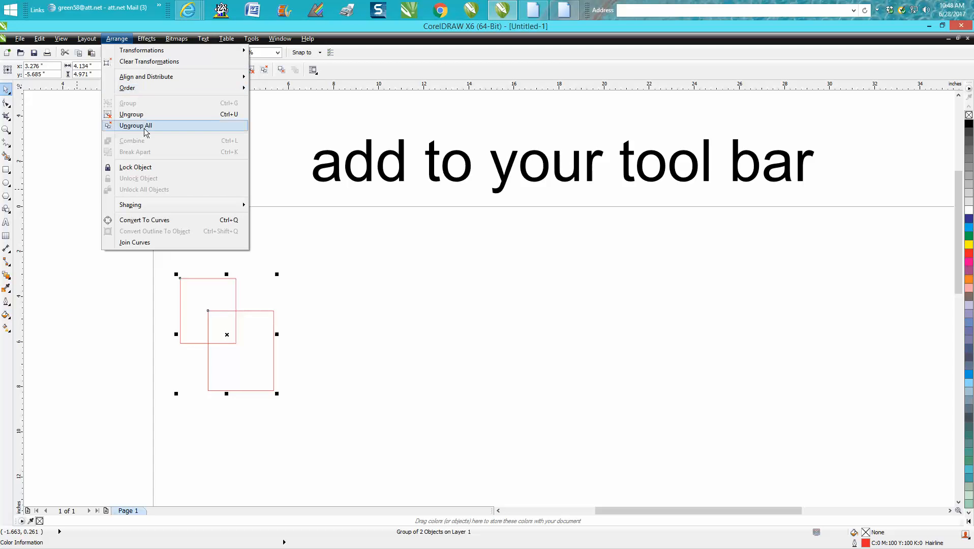
pyautogui.click(136, 126)
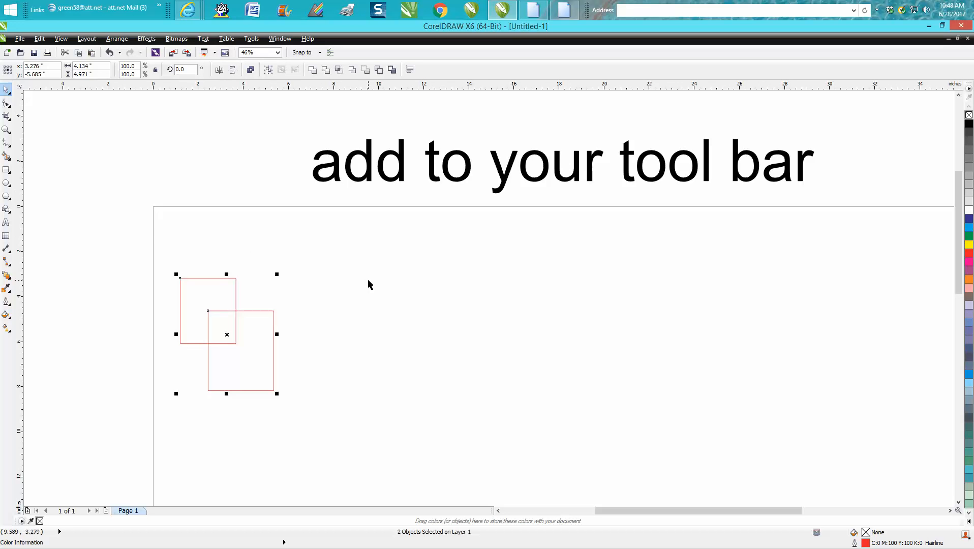
pyautogui.moveTo(357, 421)
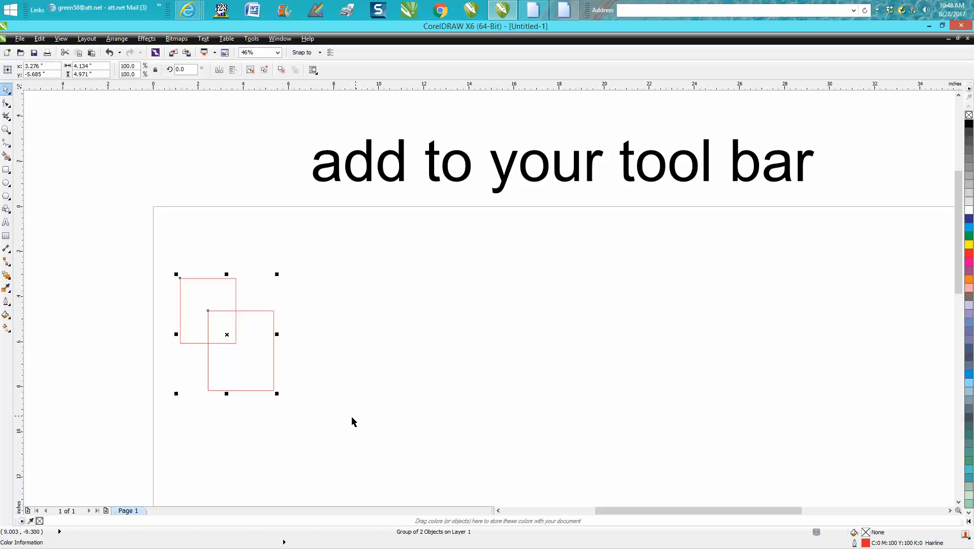
pyautogui.click(117, 39)
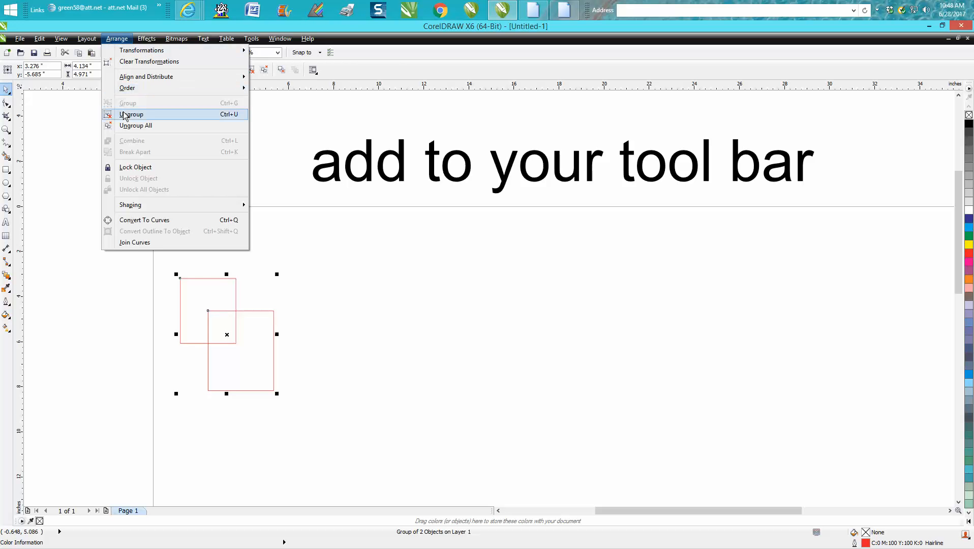
pyautogui.click(131, 114)
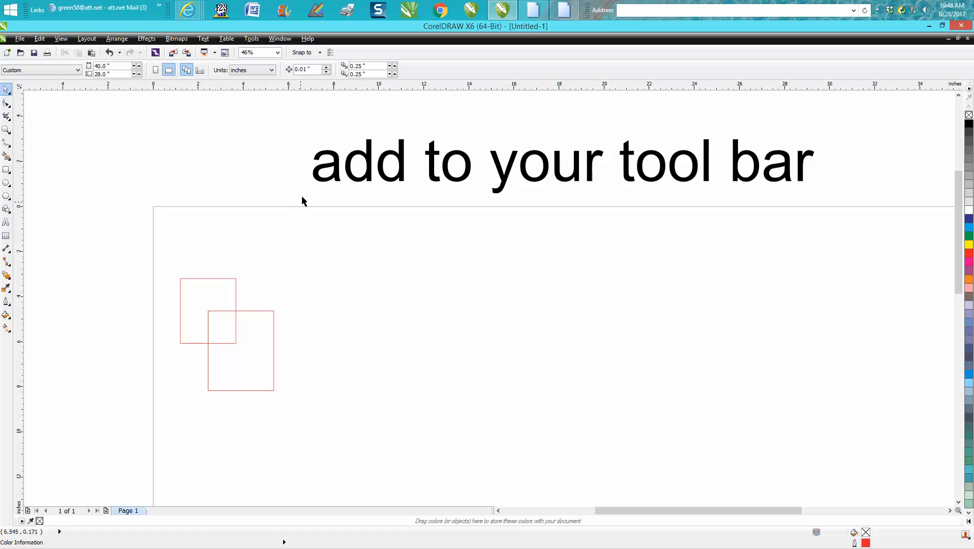
# - Reach Options > Customization > Commands and filter the list to the Arrange category
pyautogui.click(251, 38)
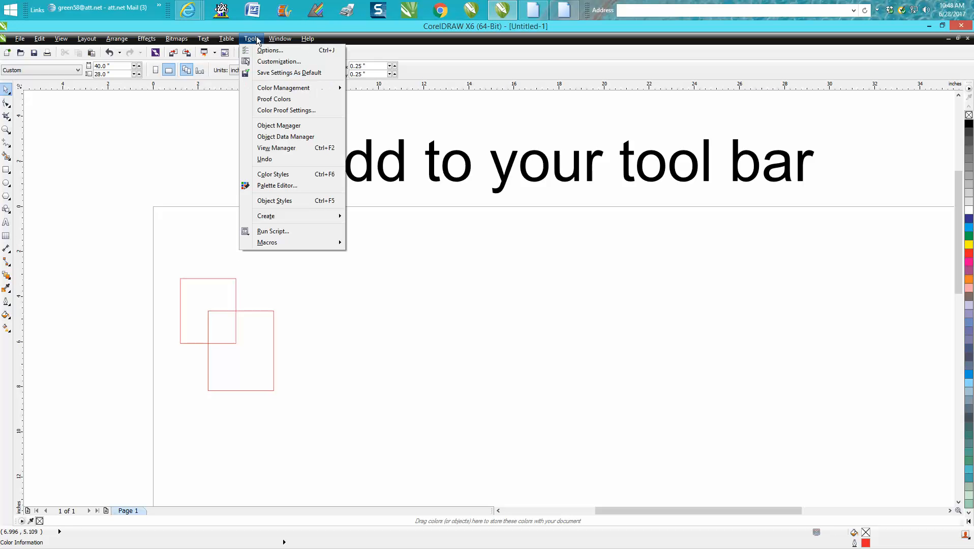
pyautogui.click(279, 61)
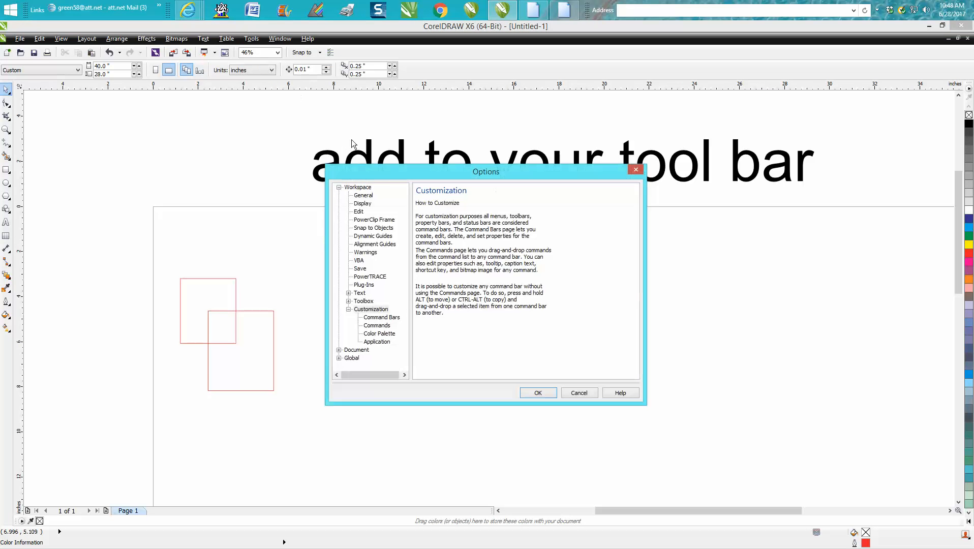
pyautogui.click(376, 326)
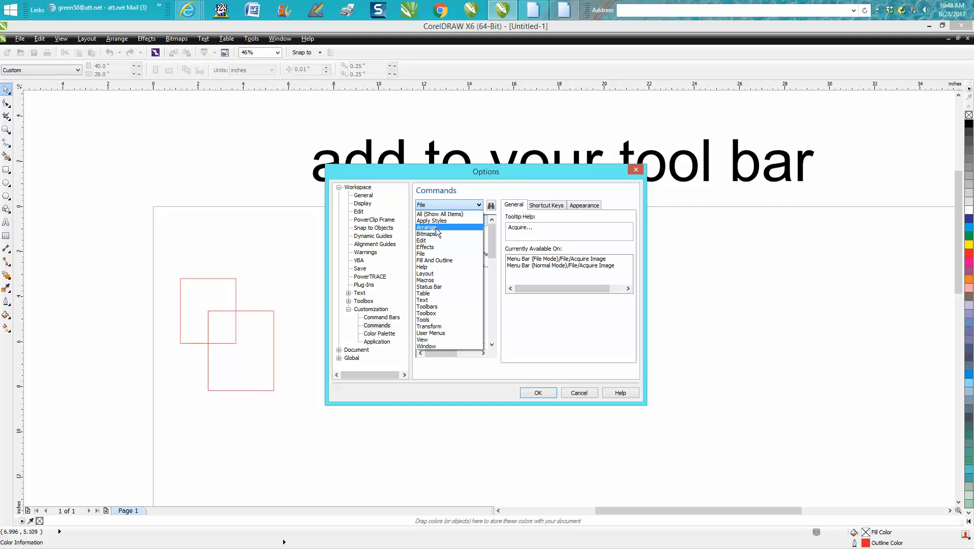
pyautogui.click(426, 227)
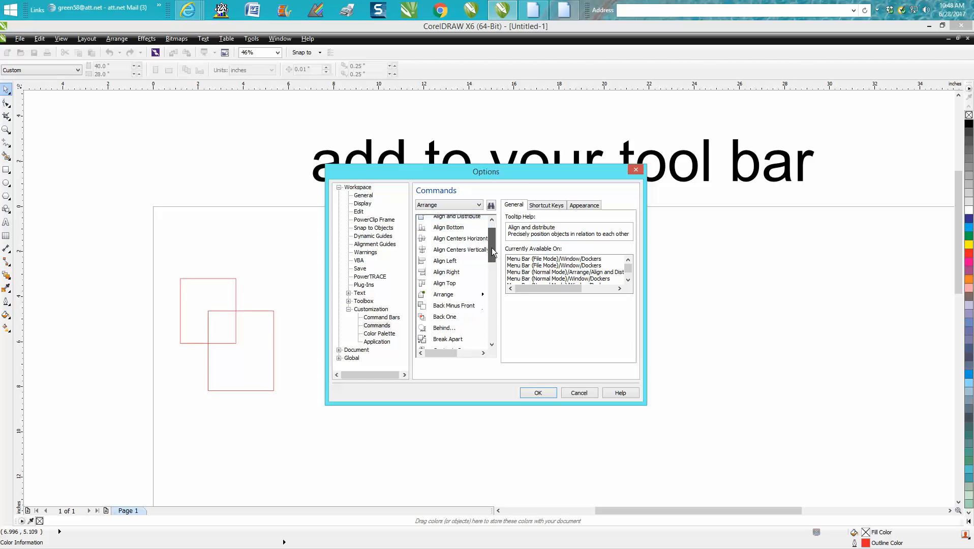
# - Drag the Group command from the Arrange list onto New ToolBar 4
pyautogui.scroll(-3)
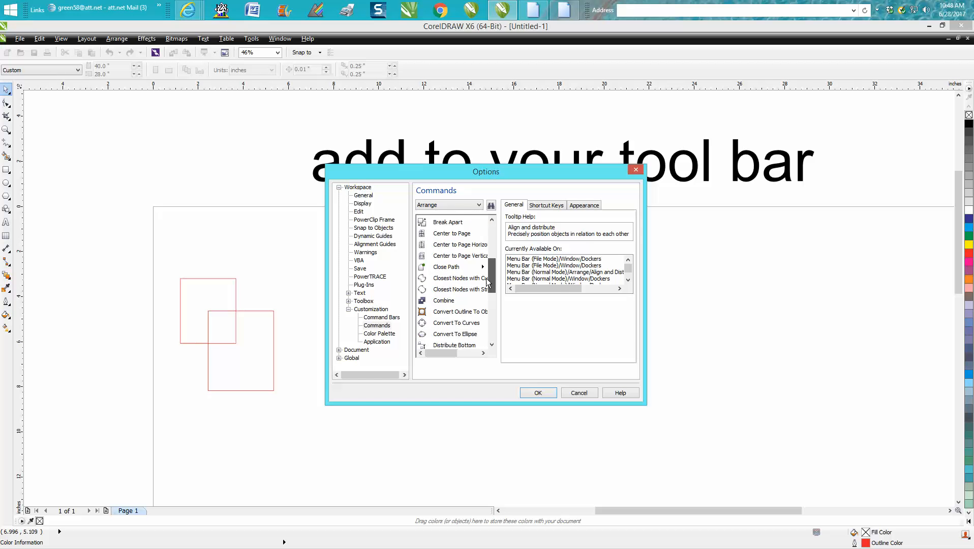
pyautogui.scroll(-3)
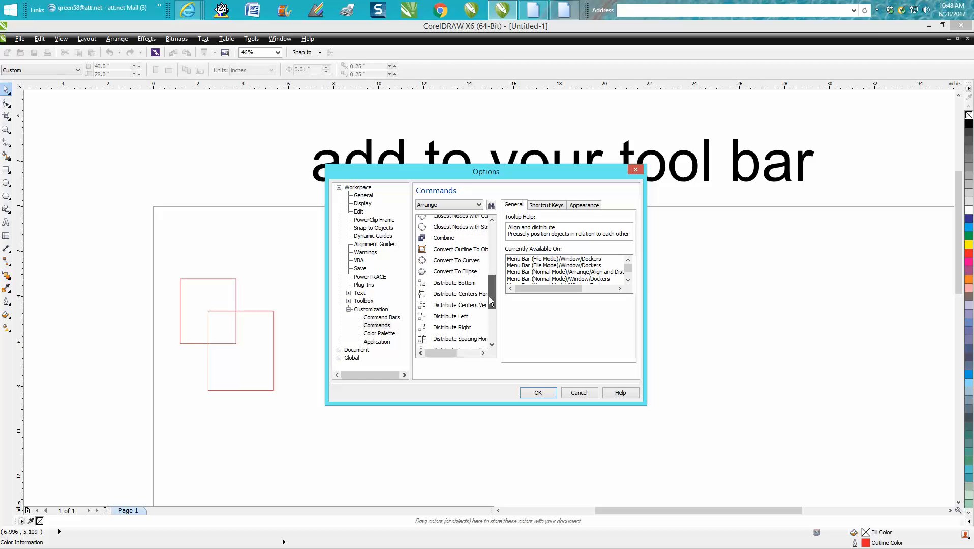
pyautogui.scroll(-3)
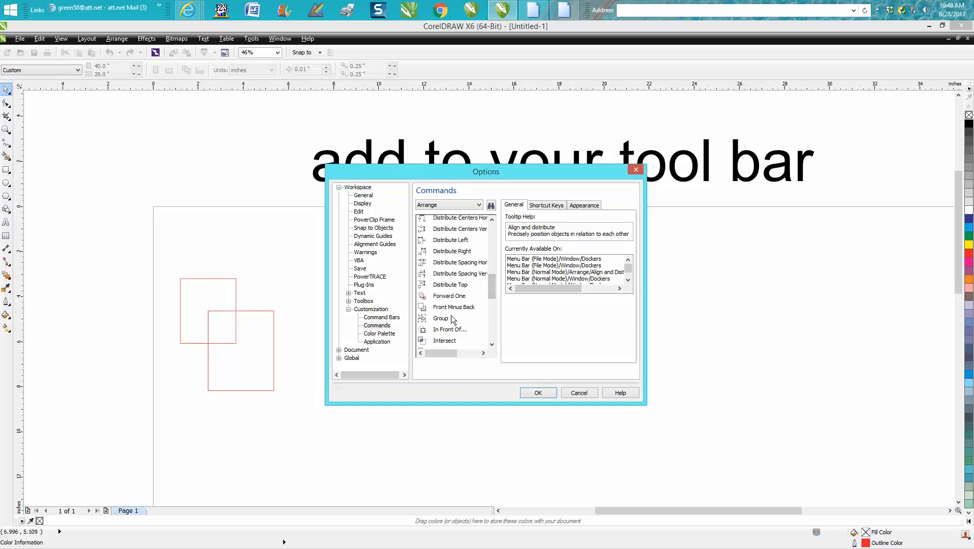
pyautogui.moveTo(442, 320)
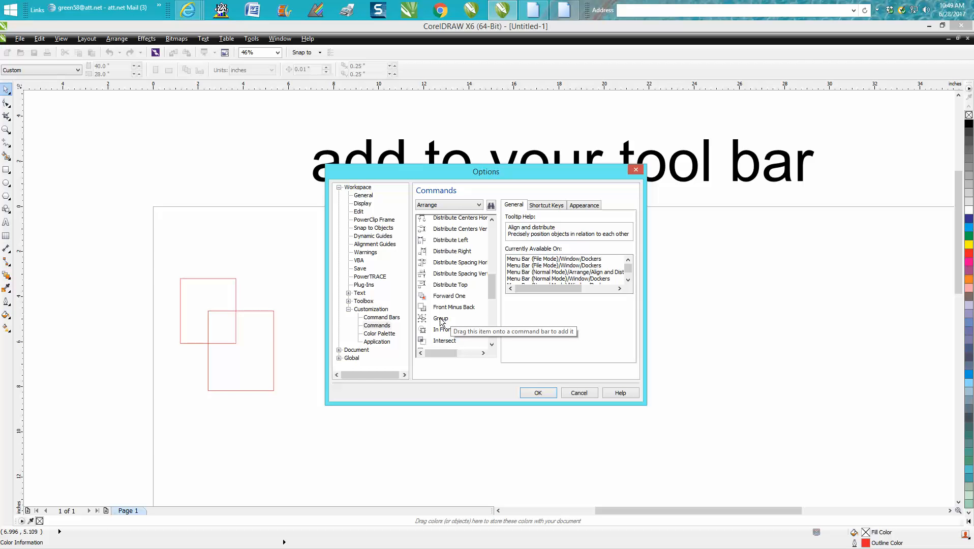
pyautogui.click(440, 318)
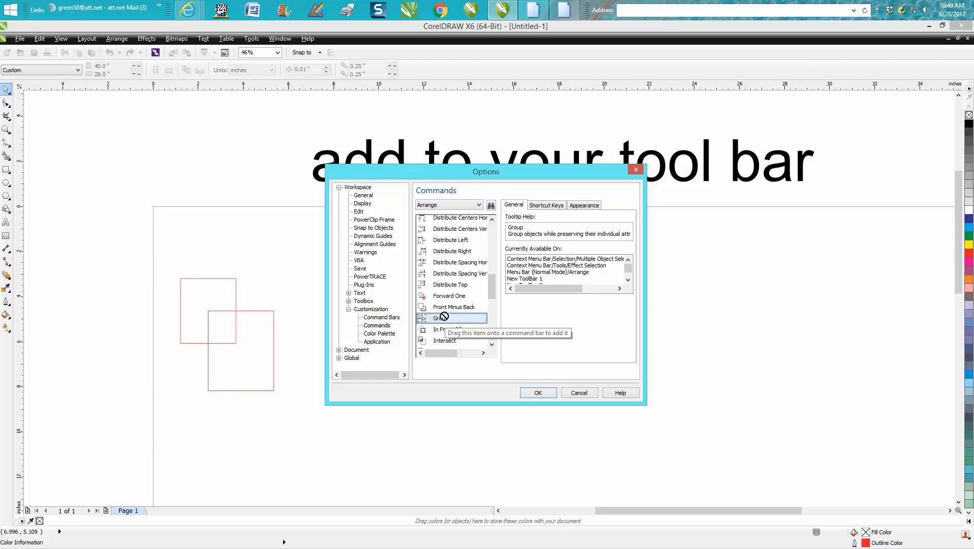
pyautogui.moveTo(442, 318); pyautogui.dragTo(442, 64)
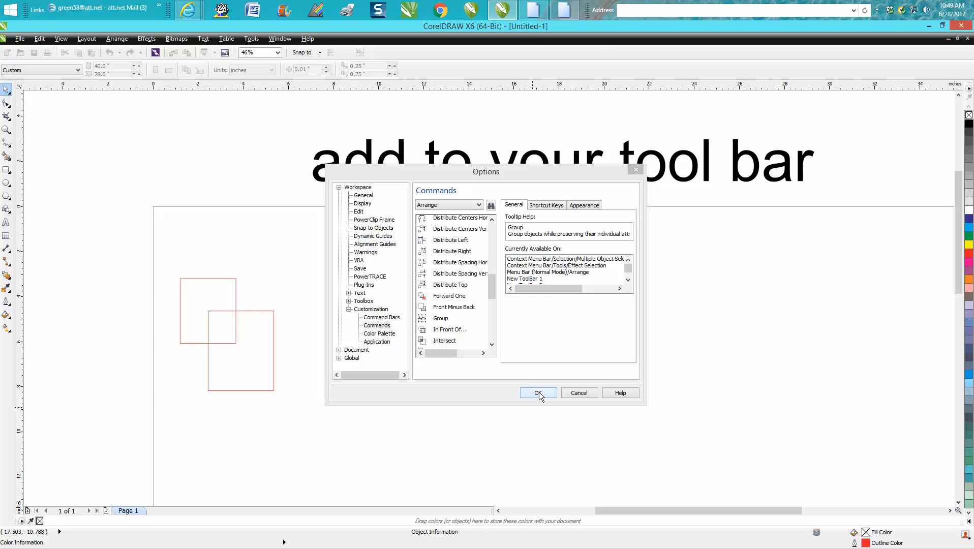
# - Confirm the Options dialog and select both red squares with the Pick tool
pyautogui.click(536, 393)
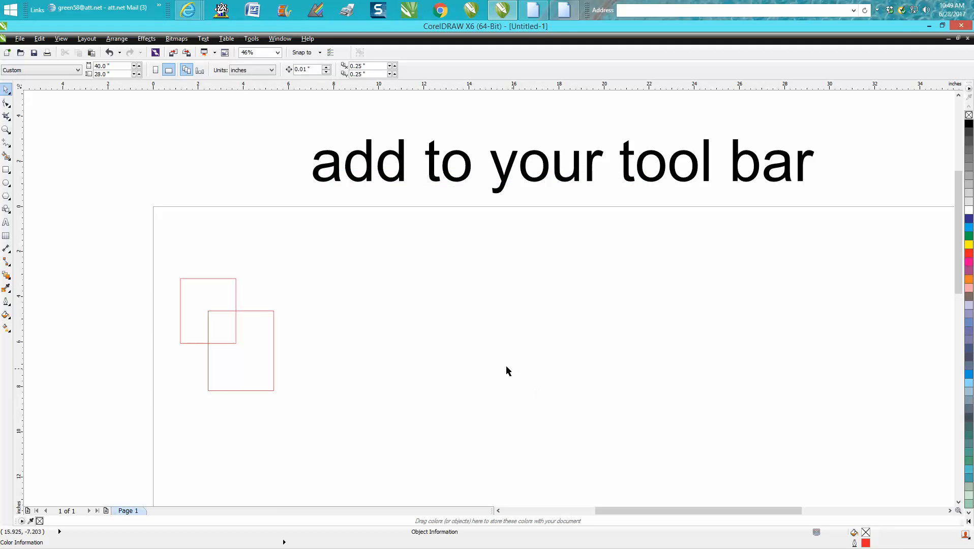
pyautogui.moveTo(363, 98)
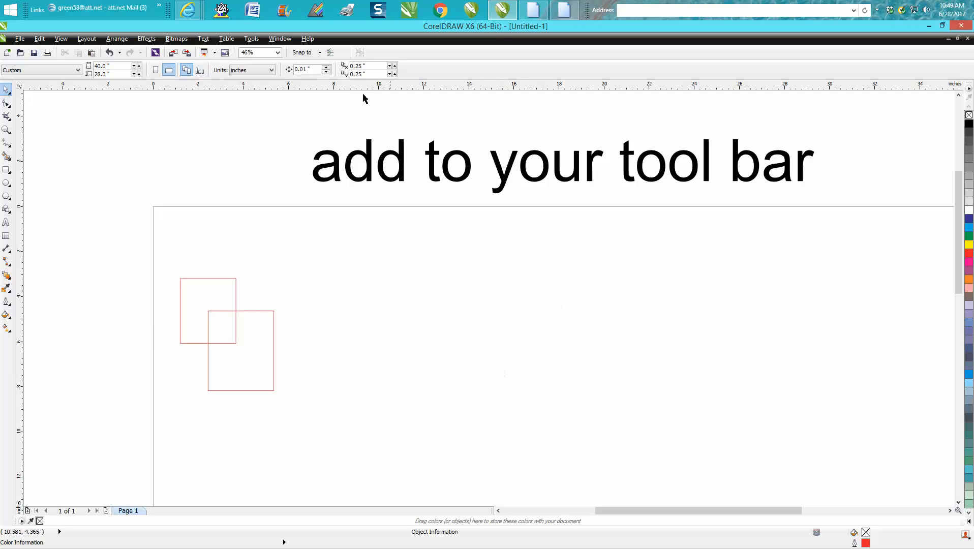
pyautogui.click(251, 39)
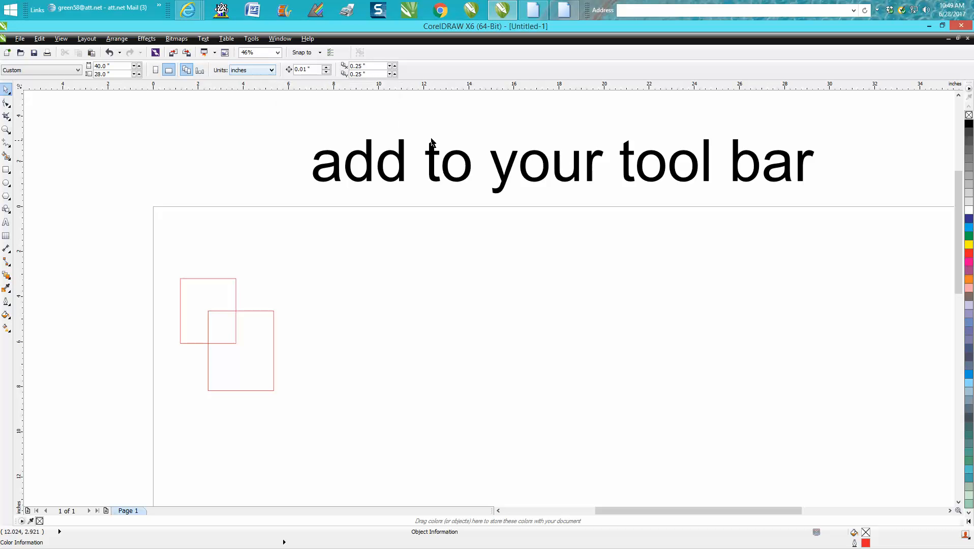
pyautogui.moveTo(363, 52)
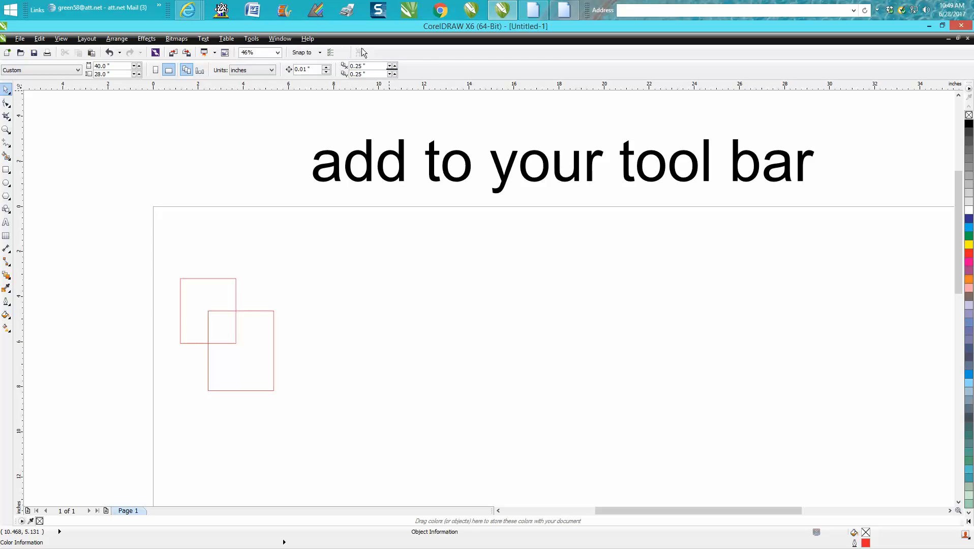
pyautogui.moveTo(362, 52)
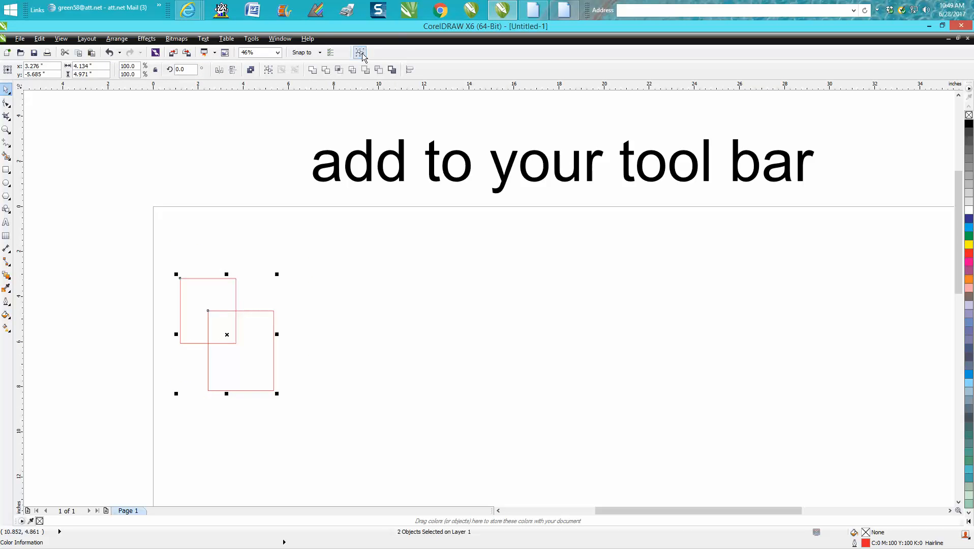
pyautogui.click(359, 52)
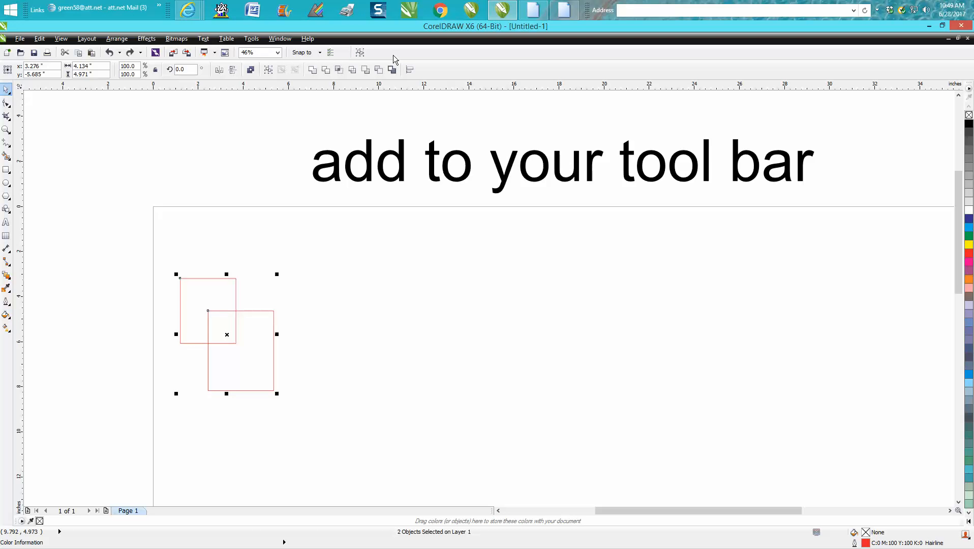
pyautogui.moveTo(441, 66)
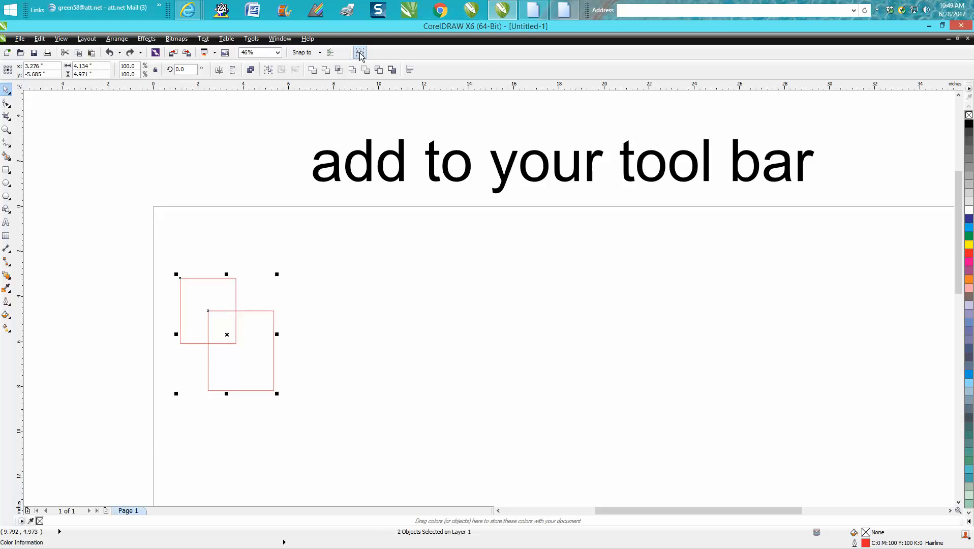
pyautogui.moveTo(358, 51)
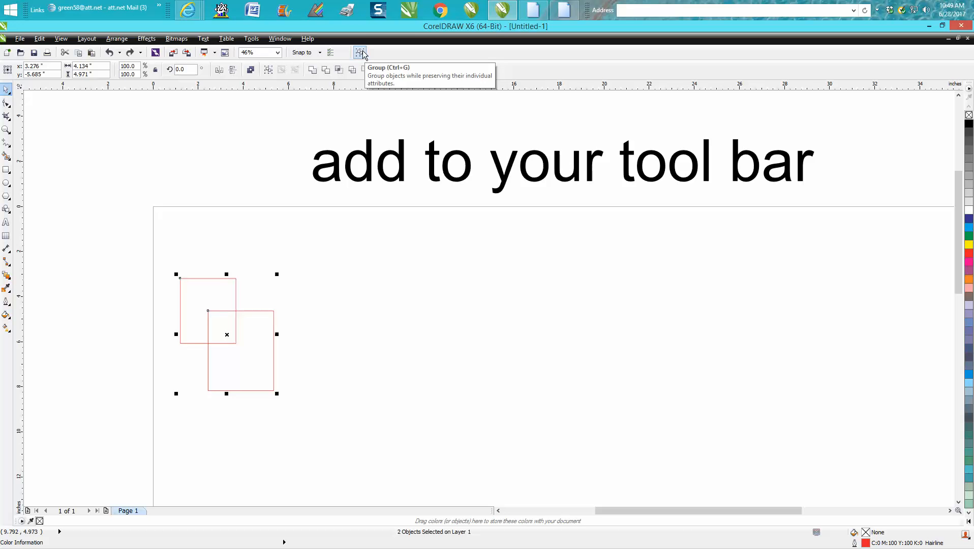
# - Set New ToolBar 4 to Caption Only so Group shows as text
pyautogui.rightClick(359, 52)
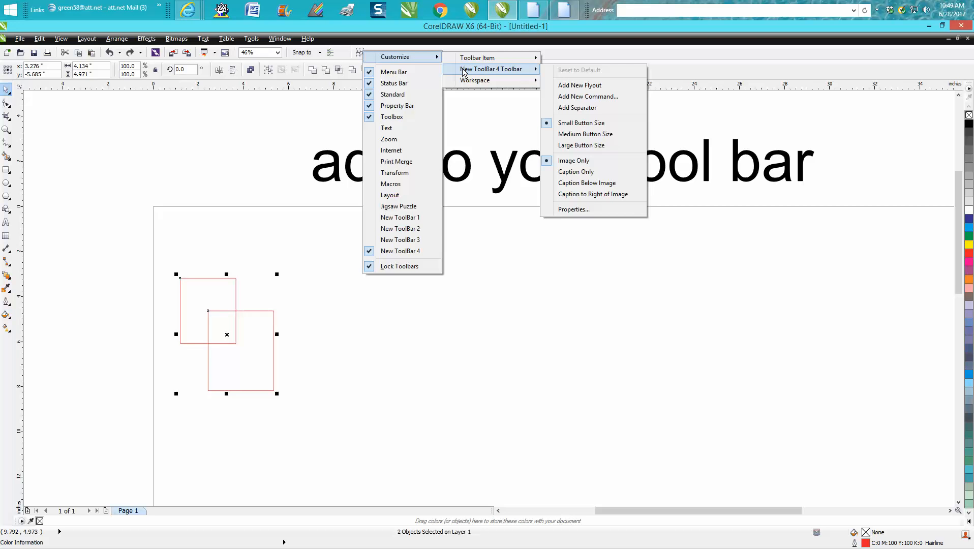
pyautogui.moveTo(555, 77)
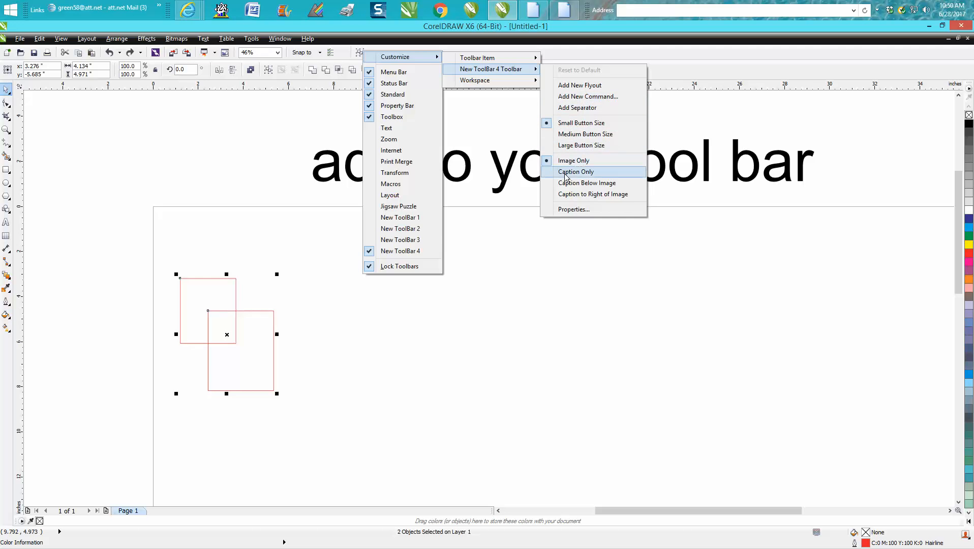
pyautogui.click(574, 172)
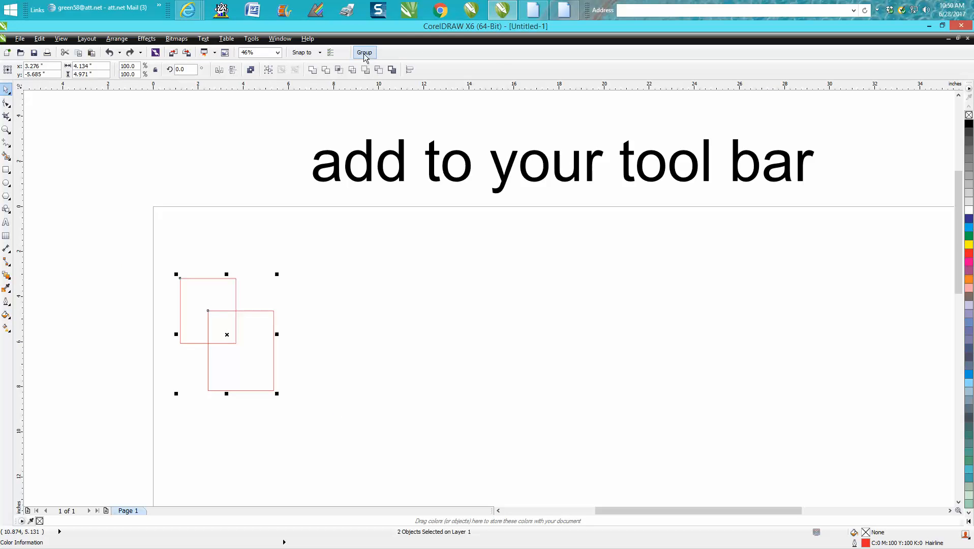
pyautogui.moveTo(365, 52)
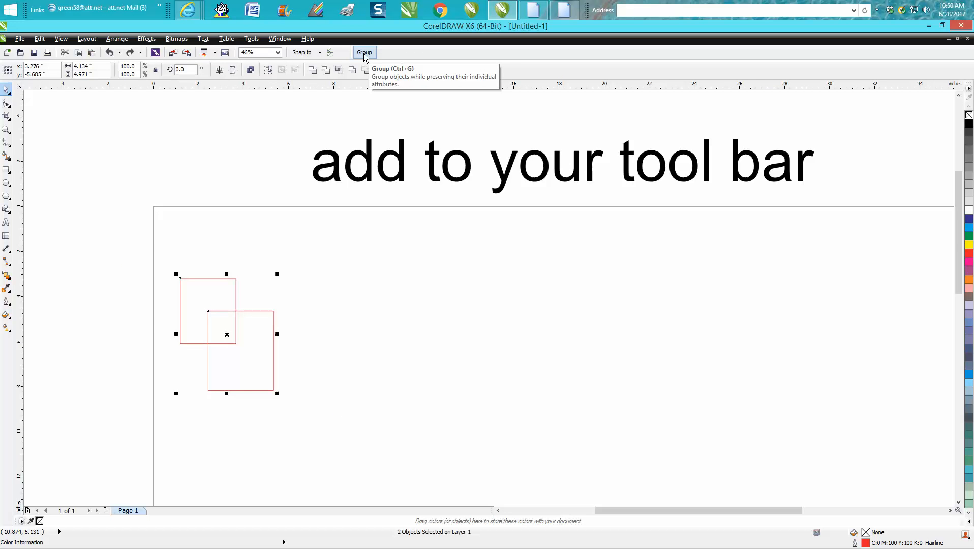
pyautogui.moveTo(349, 90)
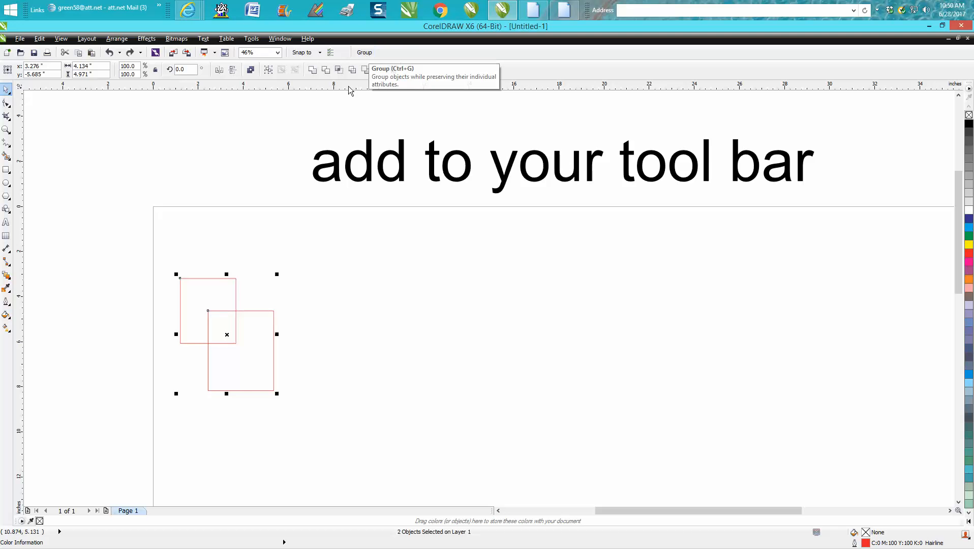
pyautogui.moveTo(349, 101)
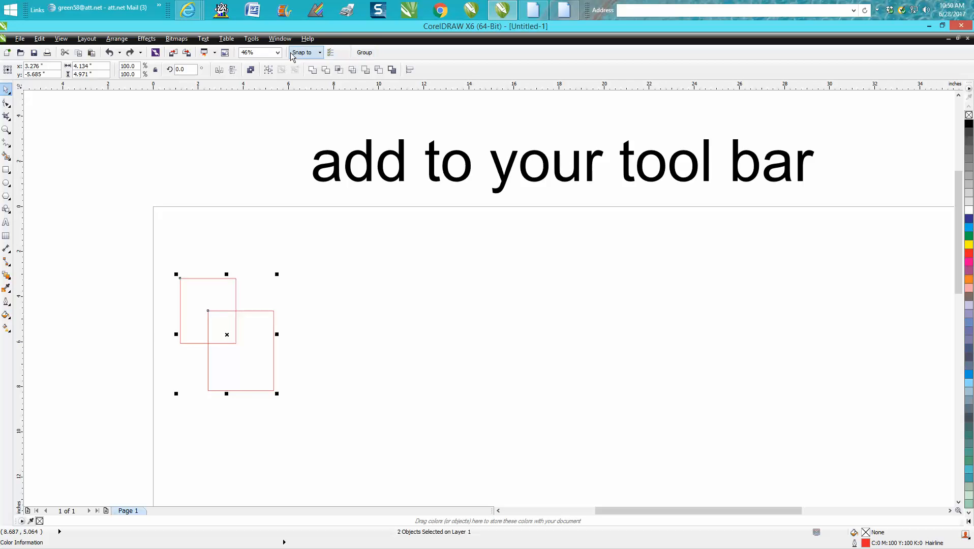
# - Group the two selected red squares using the captioned Group button
pyautogui.click(251, 39)
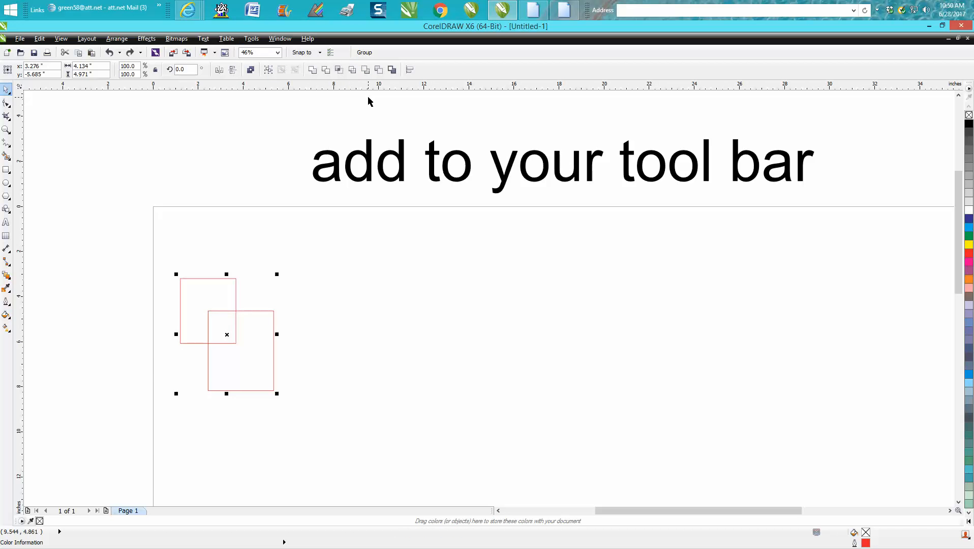
pyautogui.moveTo(374, 103)
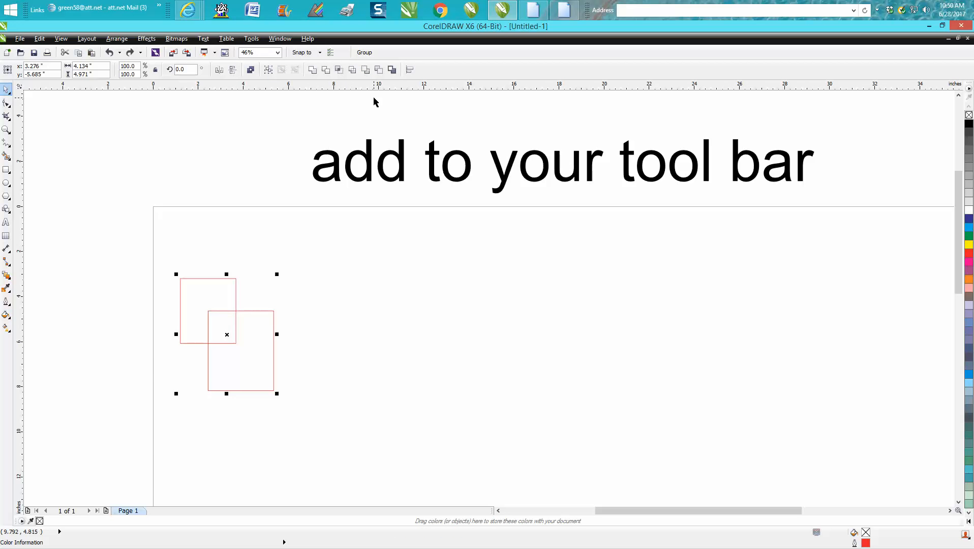
pyautogui.moveTo(384, 181)
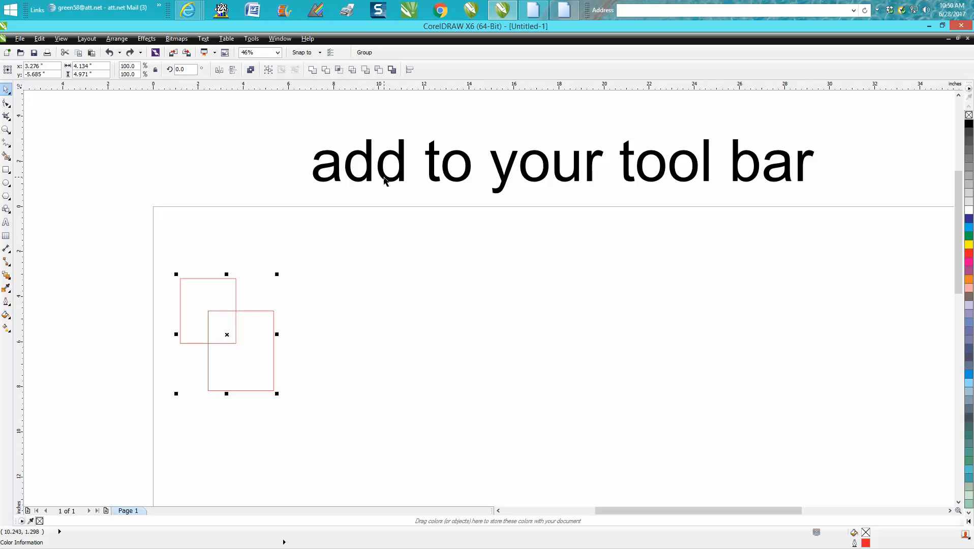